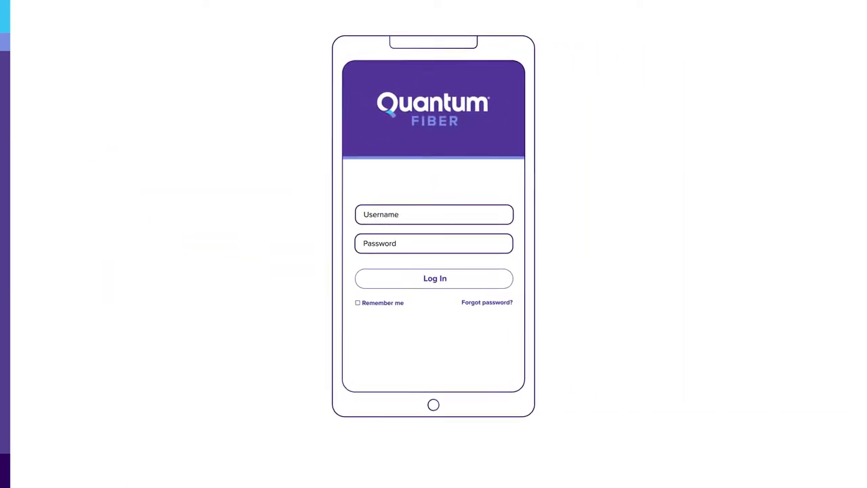
Step: Enter the password and log in to reach the Dec. 5th 2022 appointment dashboard
{"action": "type", "text": "••••••"}
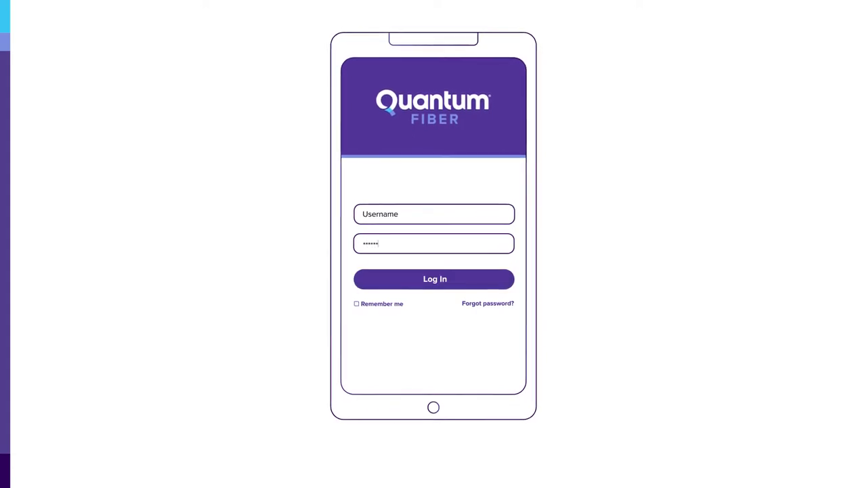
{"action": "left_click", "coordinate": [434, 279]}
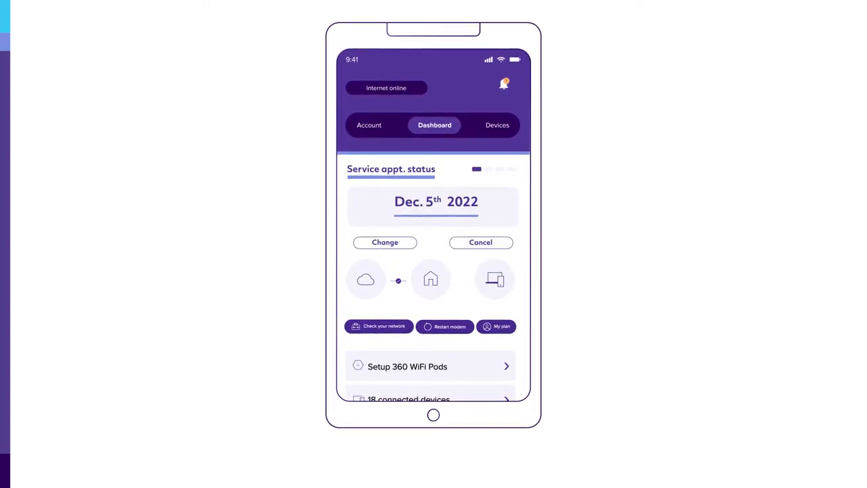
Step: Change the service appointment date from Dec. 5th to Dec. 12th 2022
{"action": "left_click", "coordinate": [384, 242]}
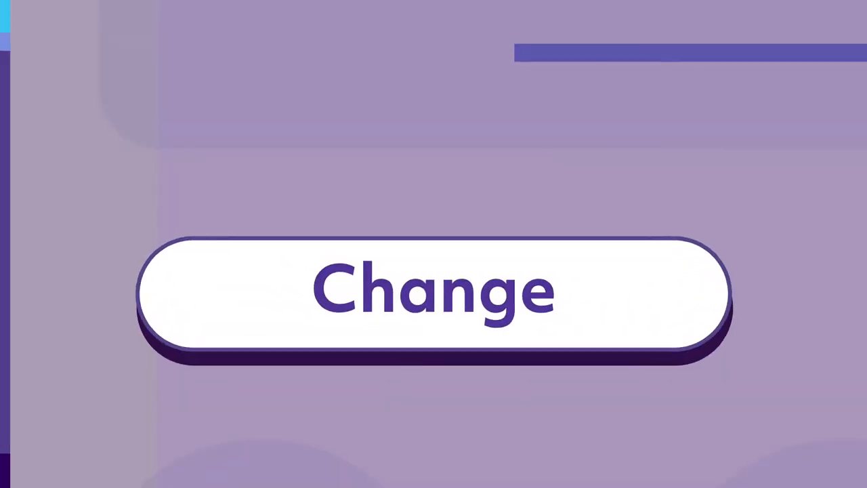
{"action": "left_click", "coordinate": [433, 291]}
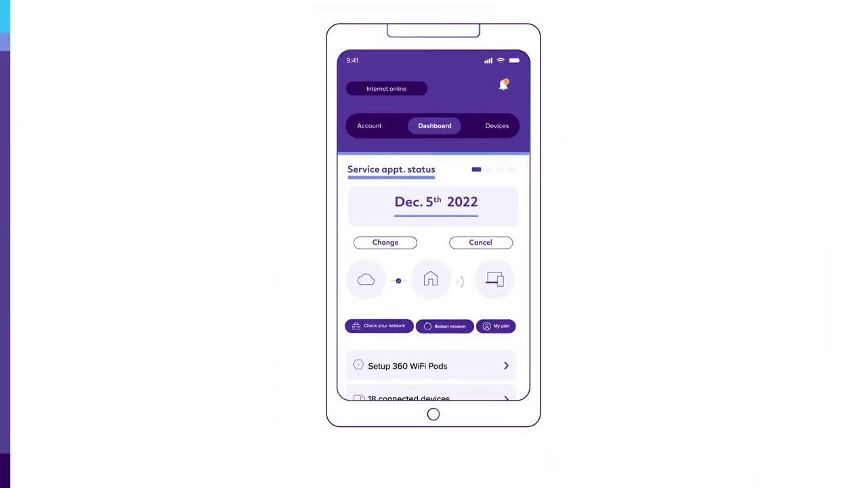
{"action": "left_click", "coordinate": [385, 242]}
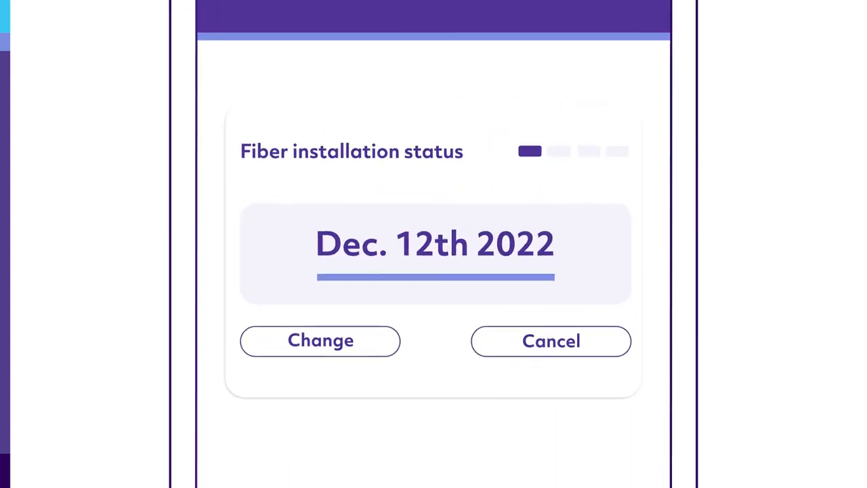
{"action": "left_click", "coordinate": [550, 341]}
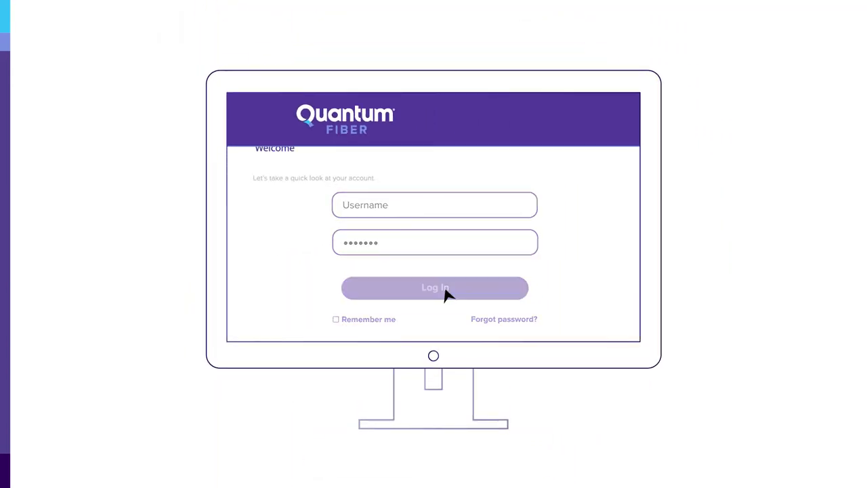
Step: Log in on the website and open My appointments from the top navigation
{"action": "left_click", "coordinate": [434, 287]}
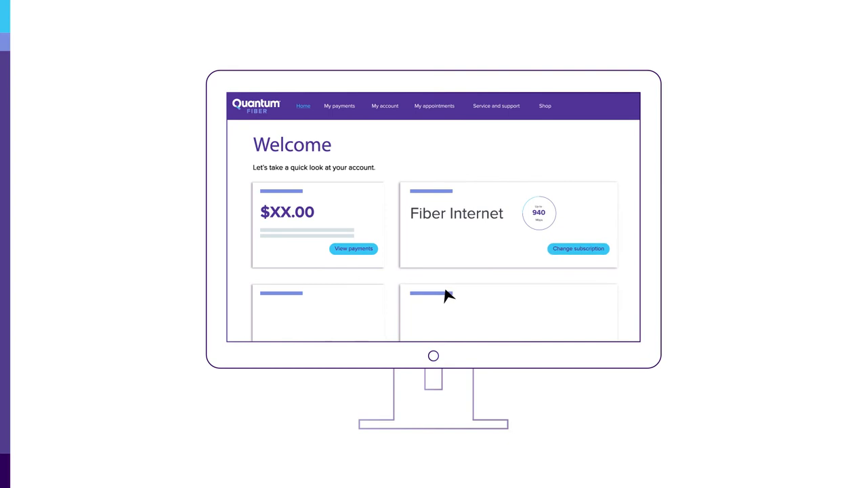
{"action": "left_click", "coordinate": [434, 106]}
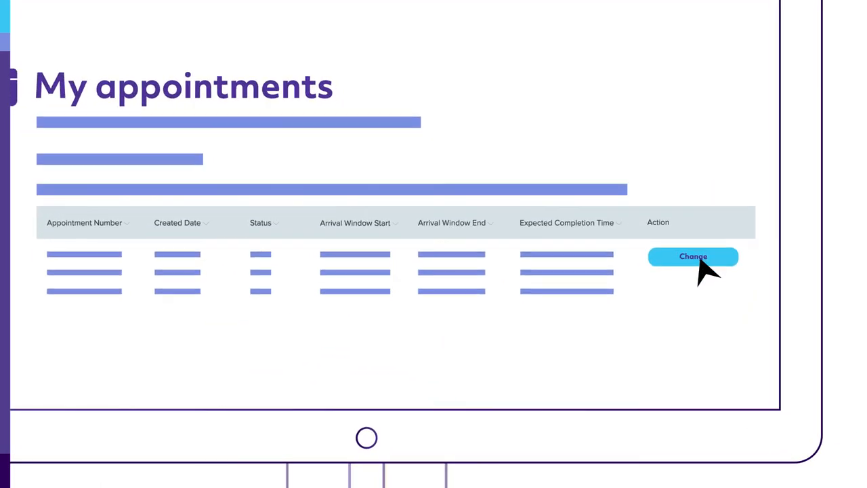
Step: Change the listed appointment and select January 18th 2023 in the calendar
{"action": "left_click", "coordinate": [693, 257]}
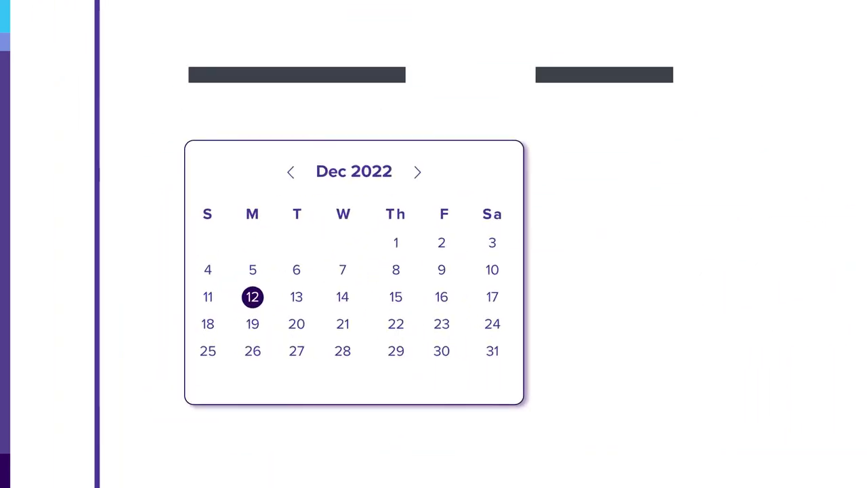
{"action": "left_click", "coordinate": [417, 171]}
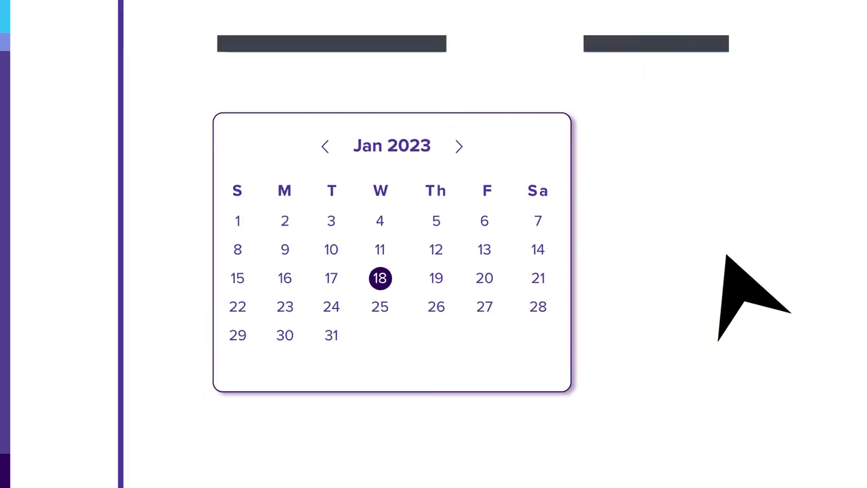